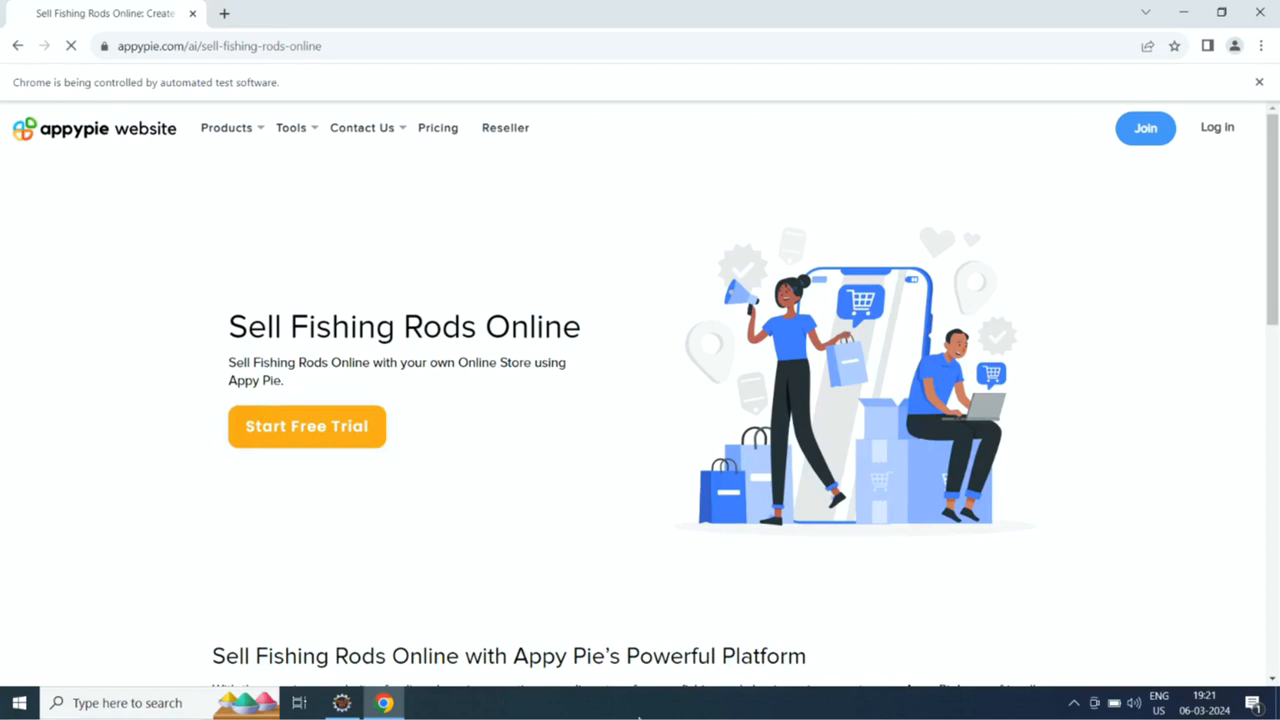
Step: Go from the Sell Fishing Rods Online page to the Appy Pie account login page
{"action": "left_click", "coordinate": [1216, 128]}
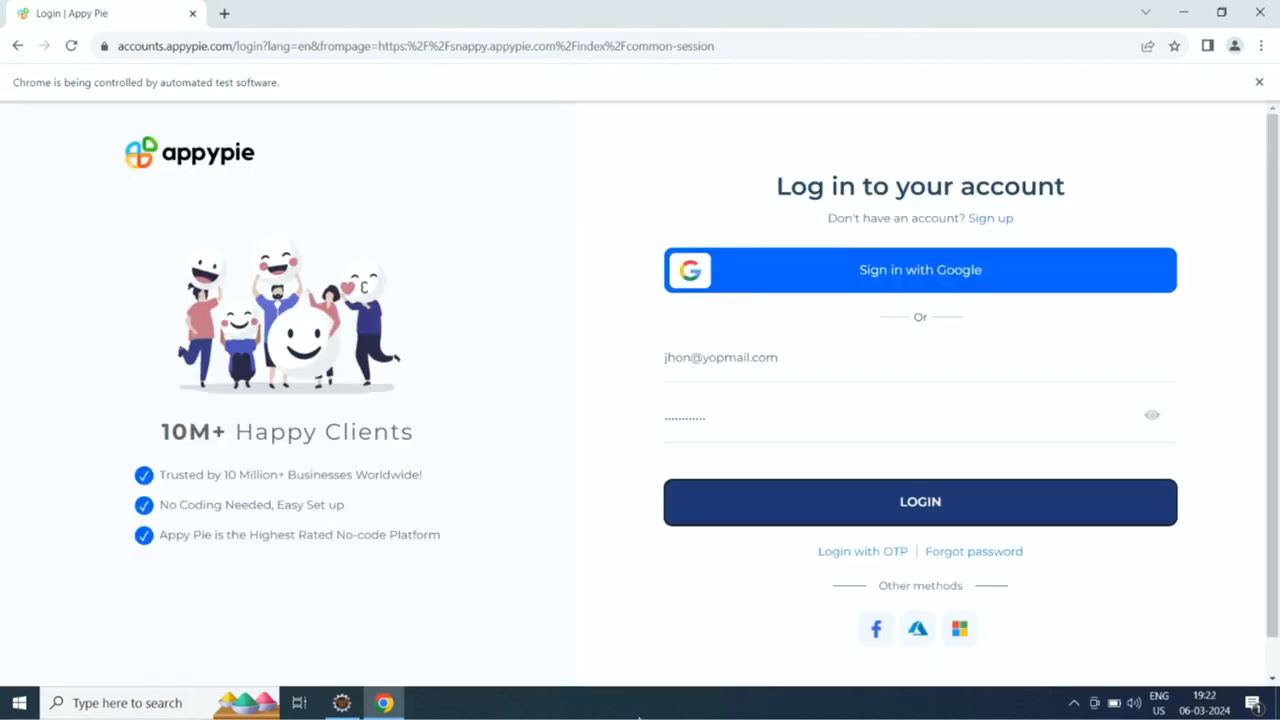
{"action": "left_click", "coordinate": [920, 502]}
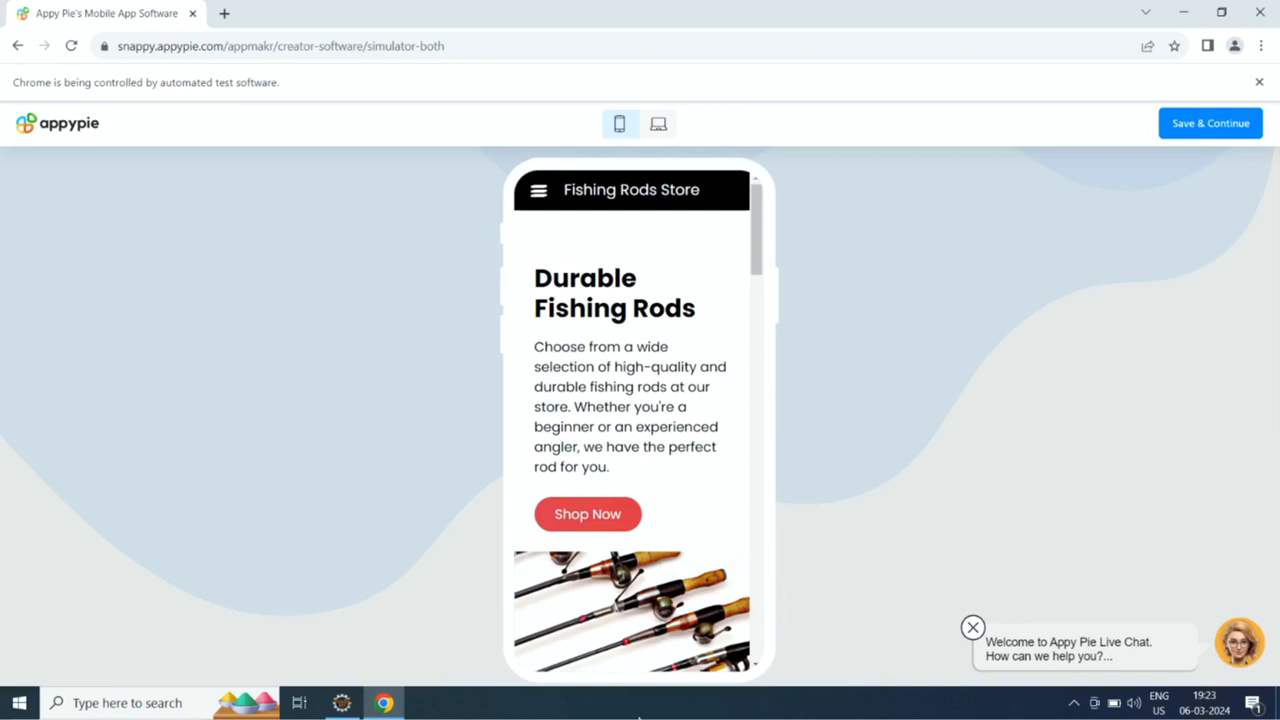
Step: Review the Fishing Rods Store preview and save it, continuing to the app dashboard
{"action": "scroll", "scroll_direction": "down", "scroll_amount": 3}
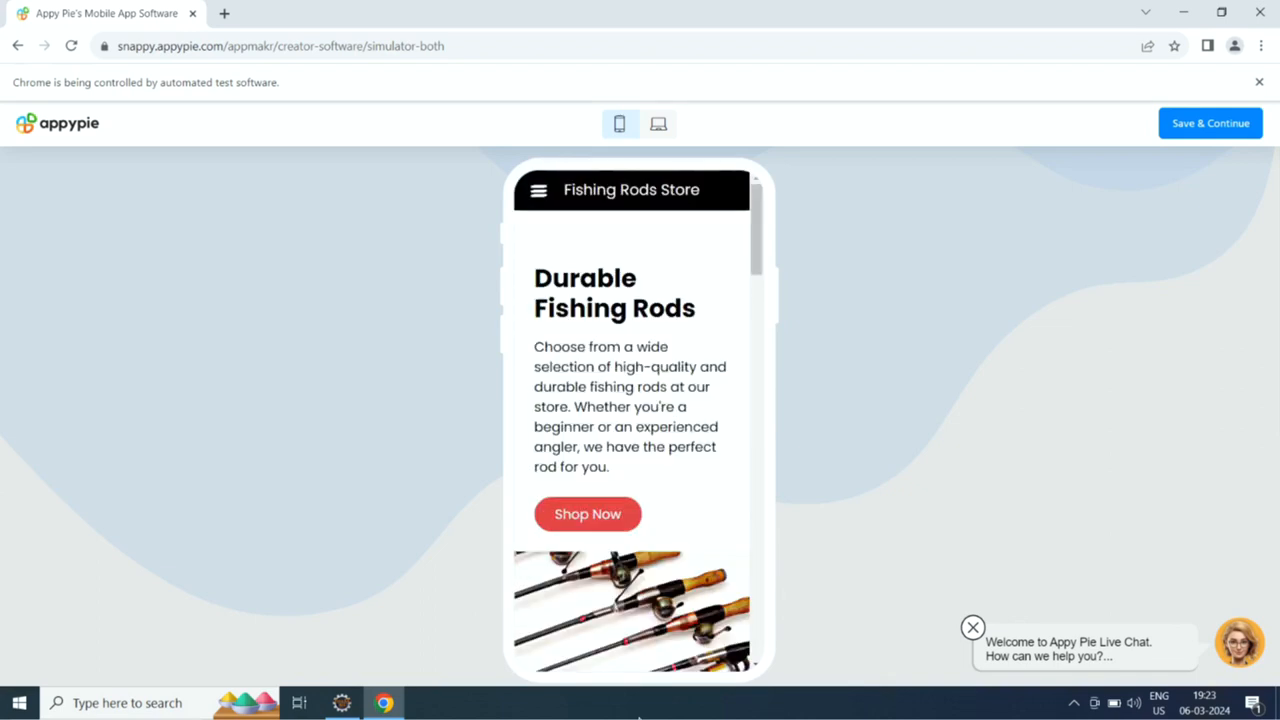
{"action": "left_click", "coordinate": [1212, 122]}
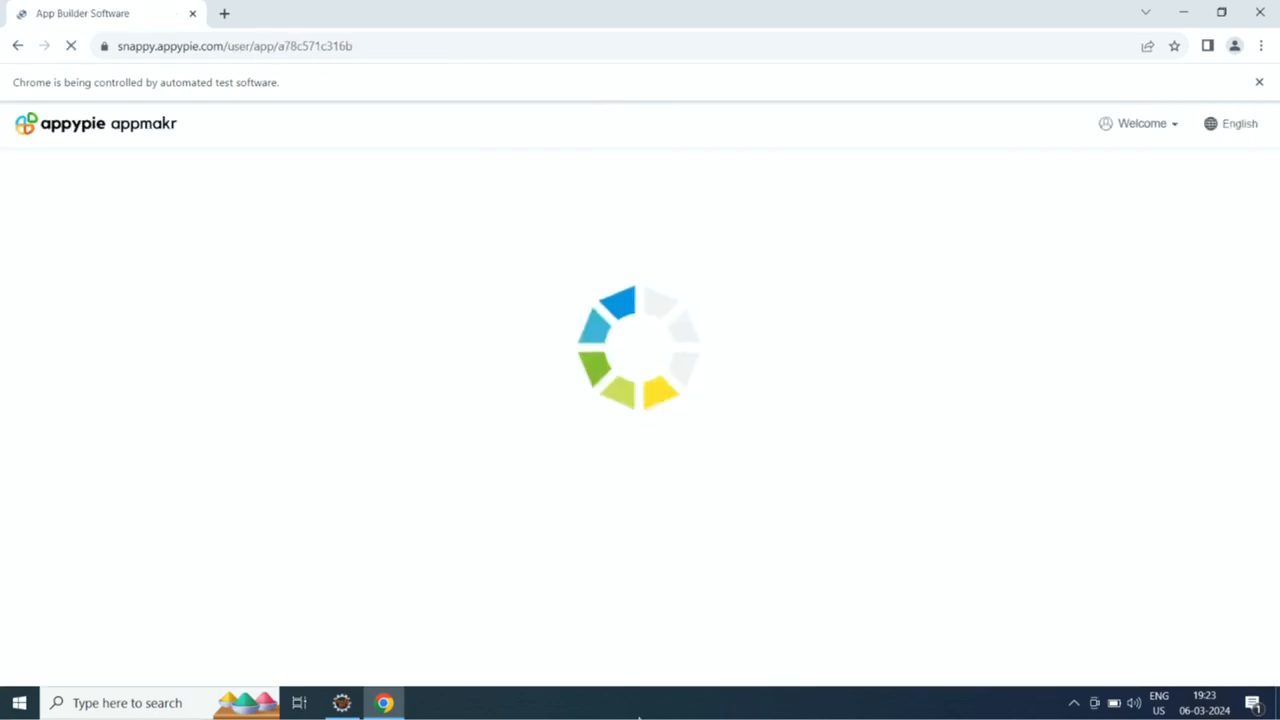